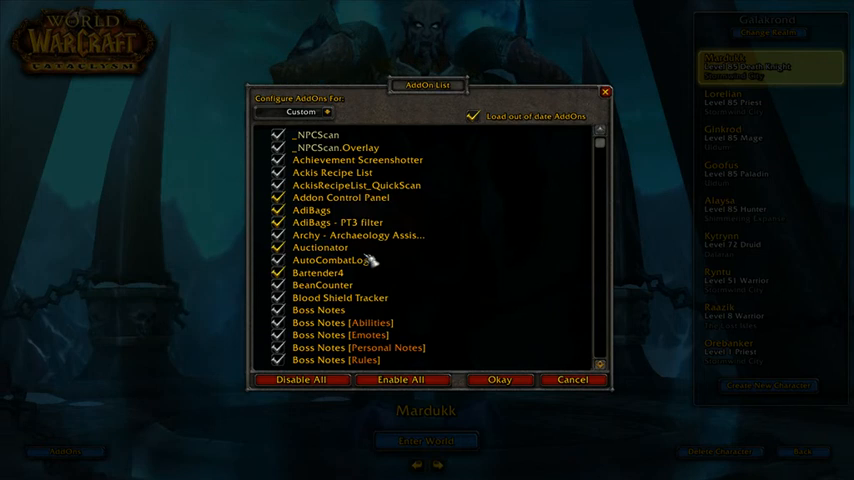
mouse_move(329, 260)
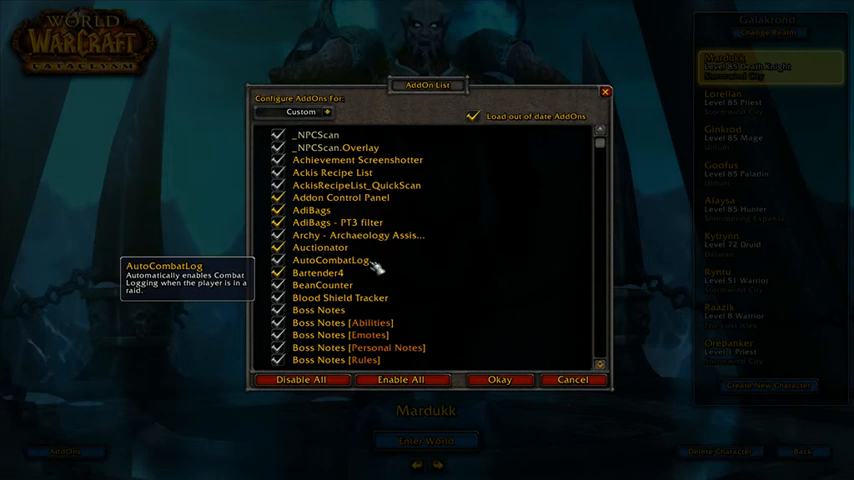
mouse_move(377, 268)
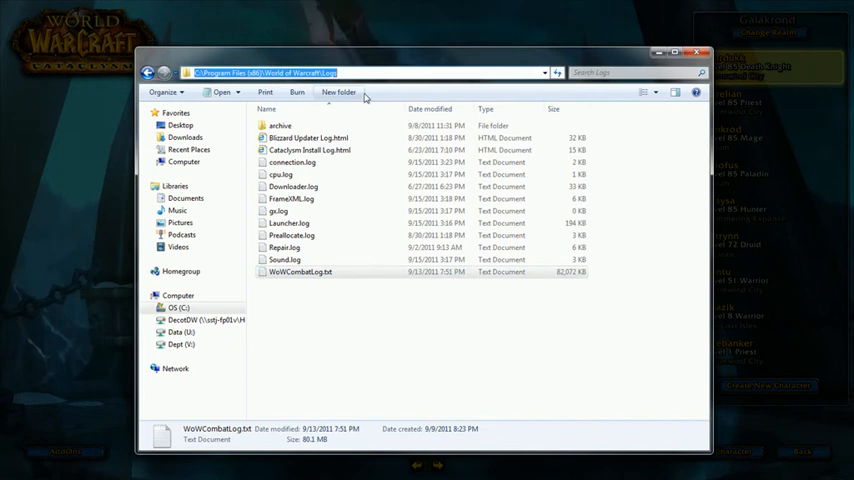
click(340, 72)
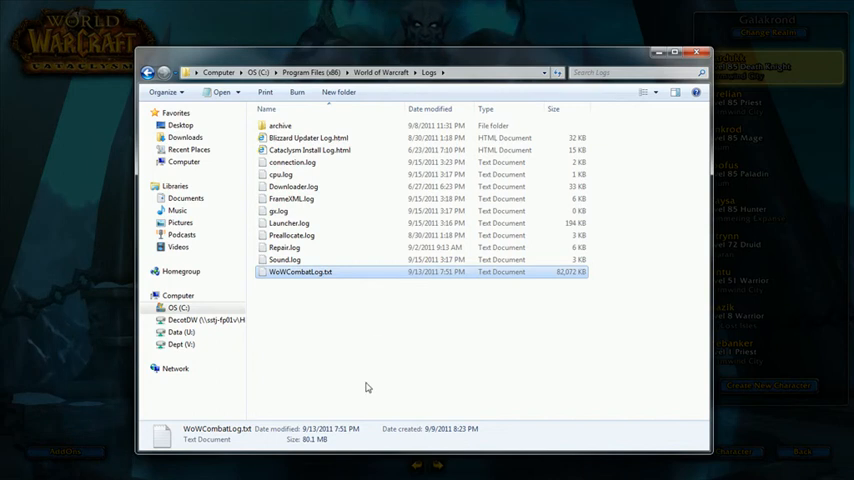
mouse_move(371, 343)
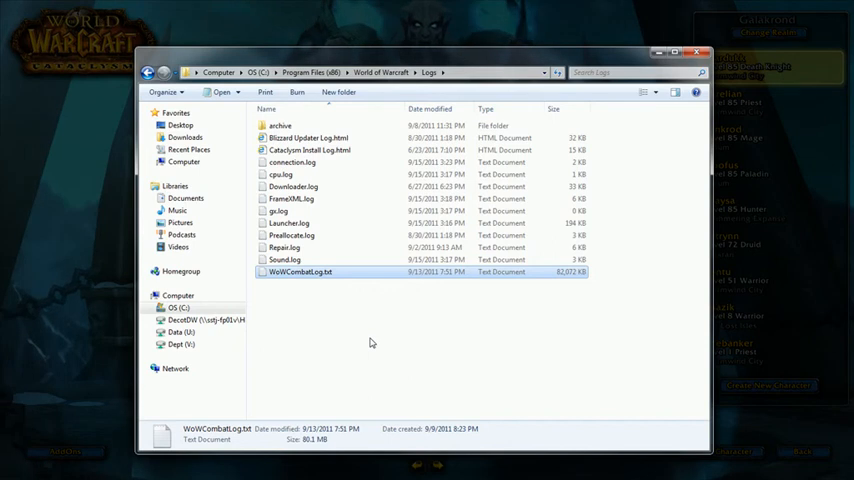
mouse_move(349, 302)
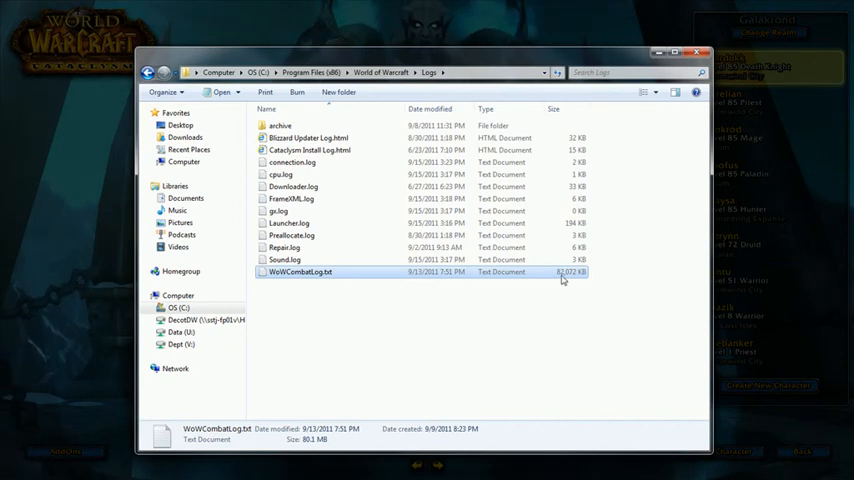
mouse_move(560, 279)
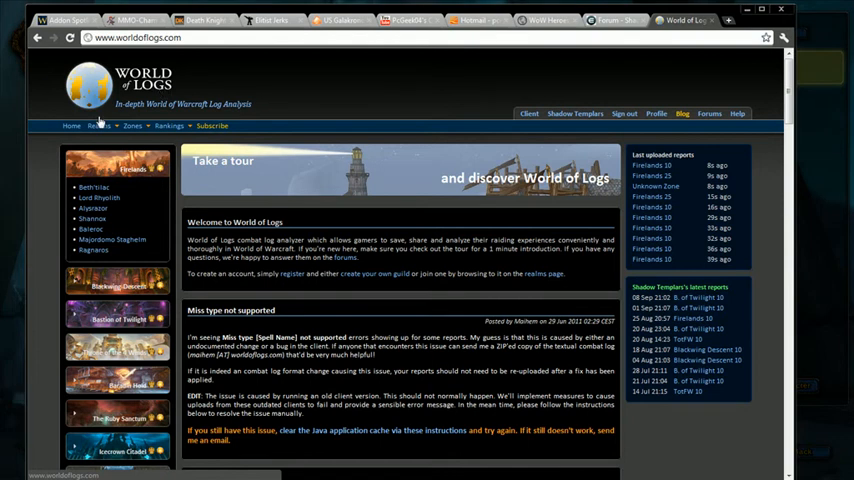
- Go through US realms to Galakrond's Shadow Templars guild calendar and page back to August 2011
click(99, 125)
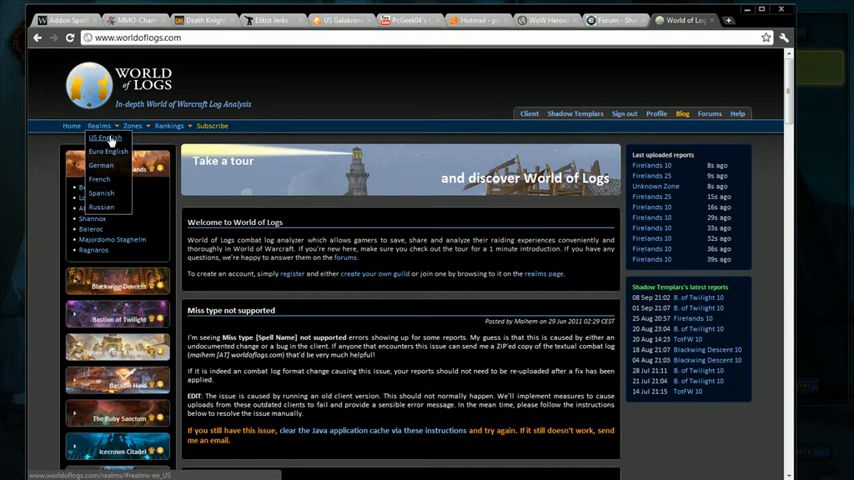
click(102, 139)
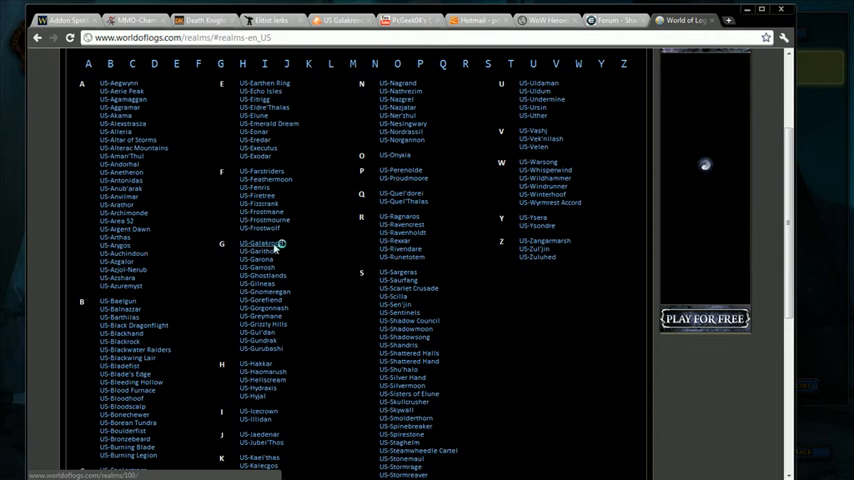
click(260, 243)
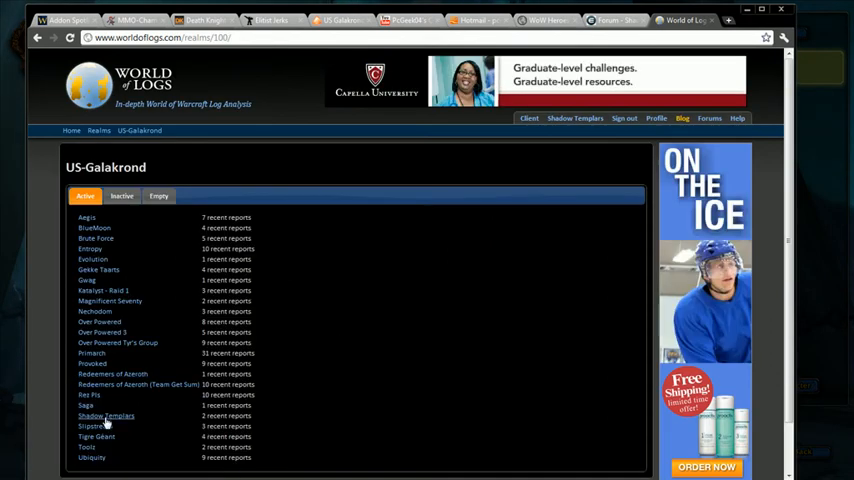
click(105, 416)
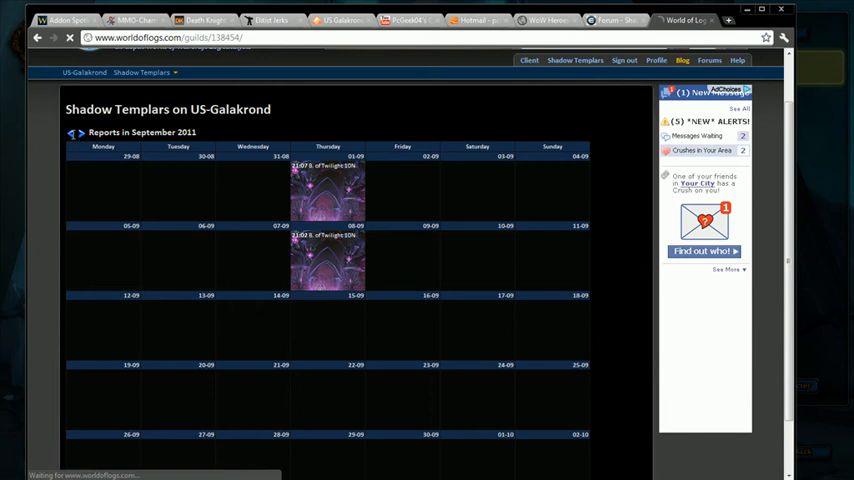
click(69, 133)
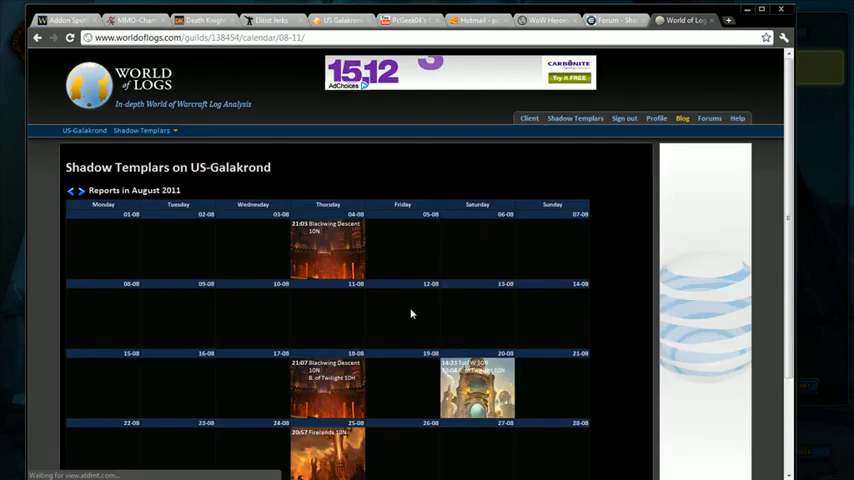
scroll(down, 3)
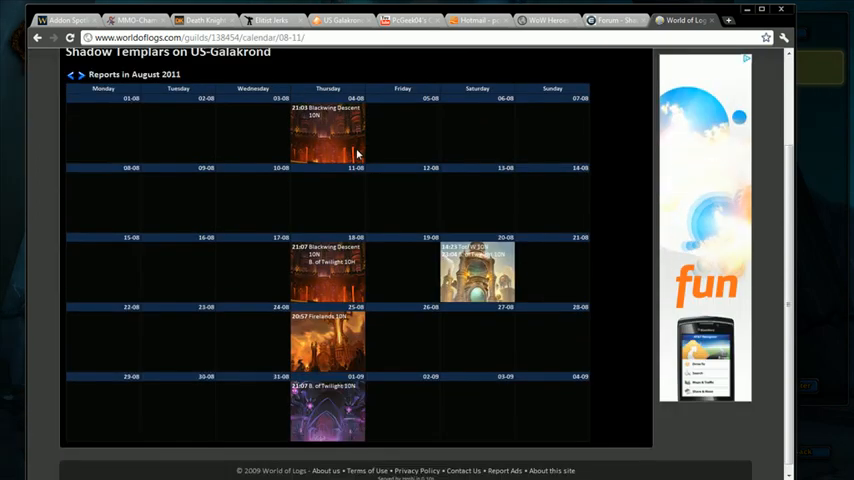
mouse_move(398, 223)
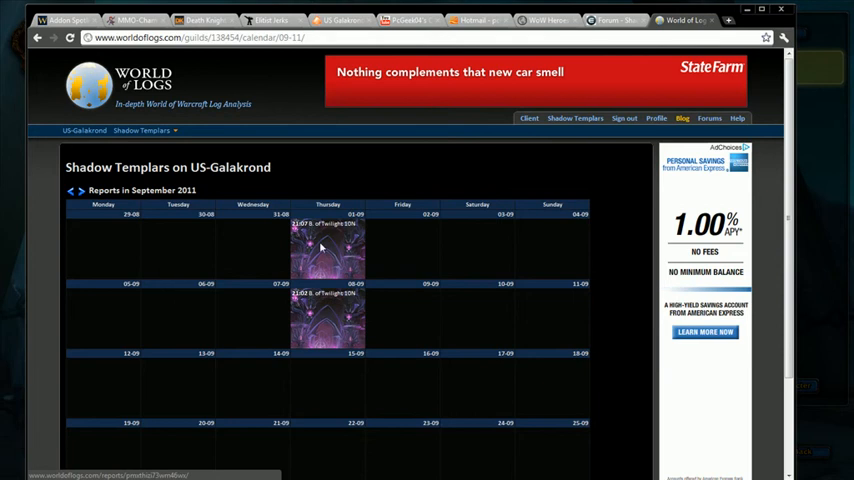
mouse_move(322, 230)
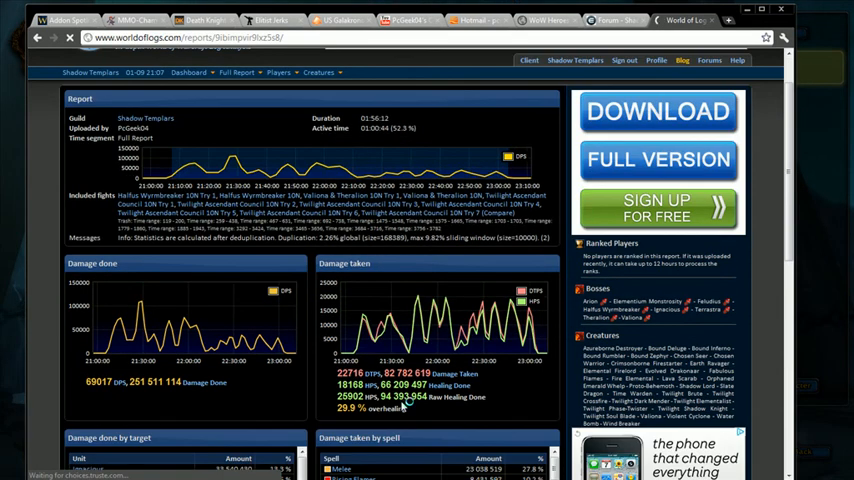
- Open the 1 September 21:07 Bastion of Twilight report and show per-player interrupt counts
scroll(down, 3)
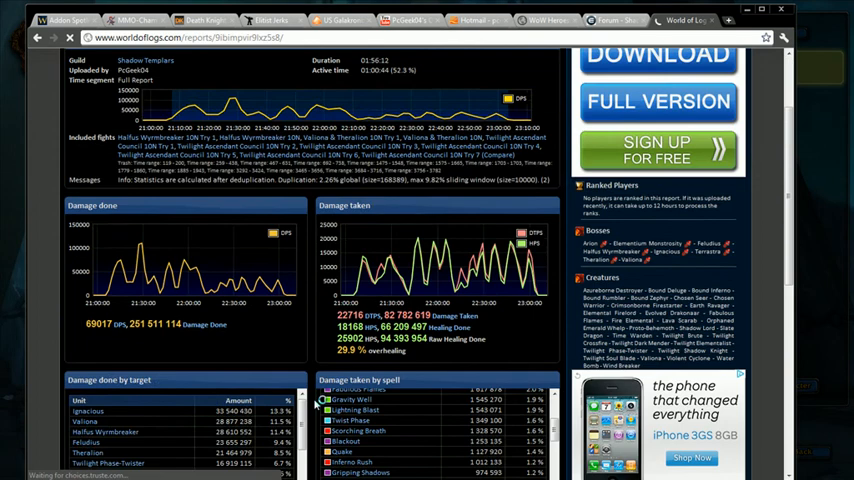
scroll(down, 3)
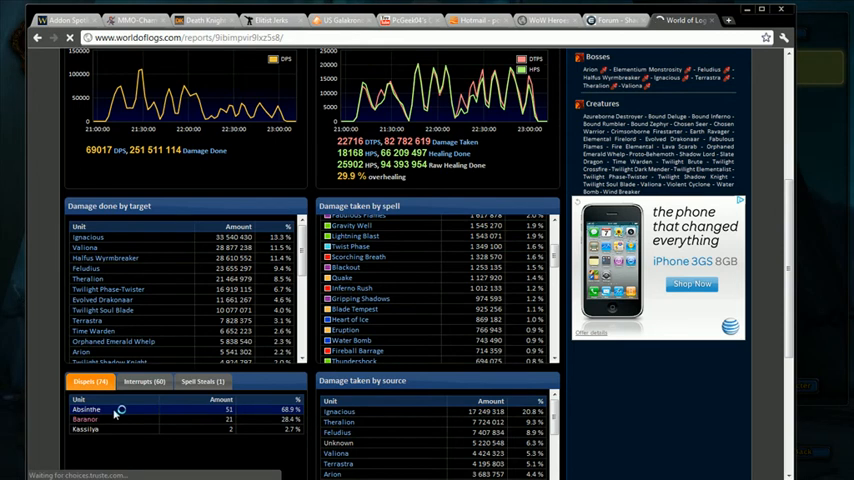
click(143, 381)
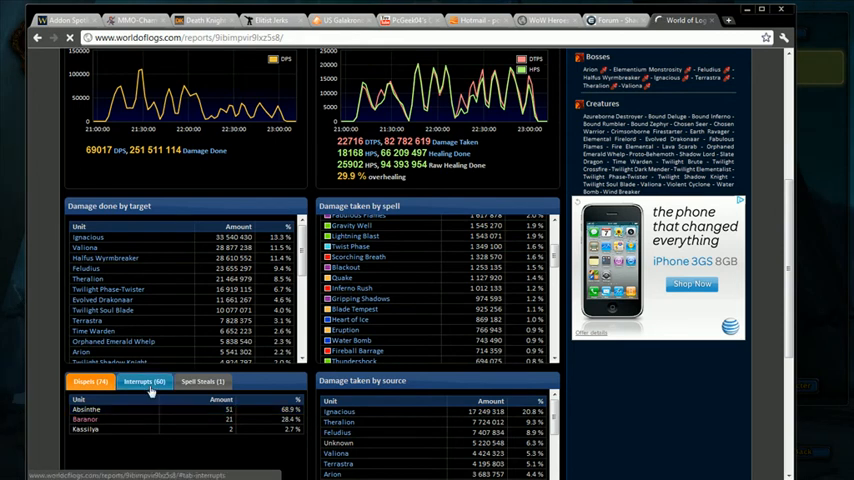
click(144, 381)
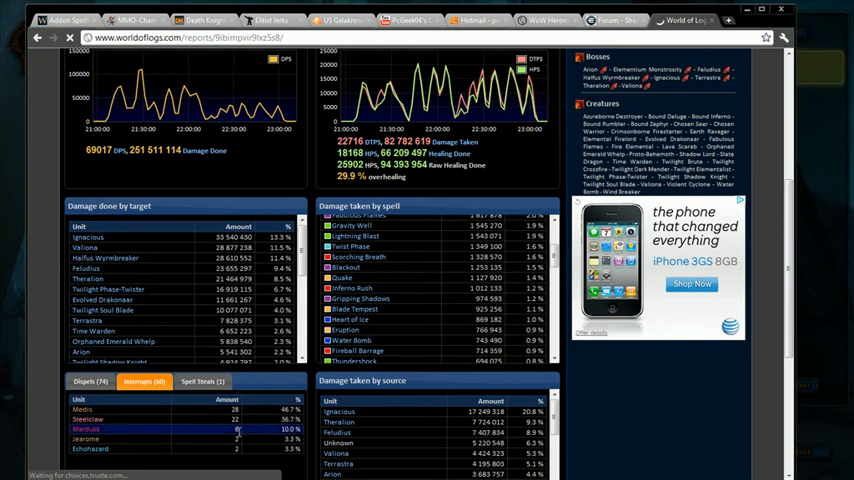
click(202, 381)
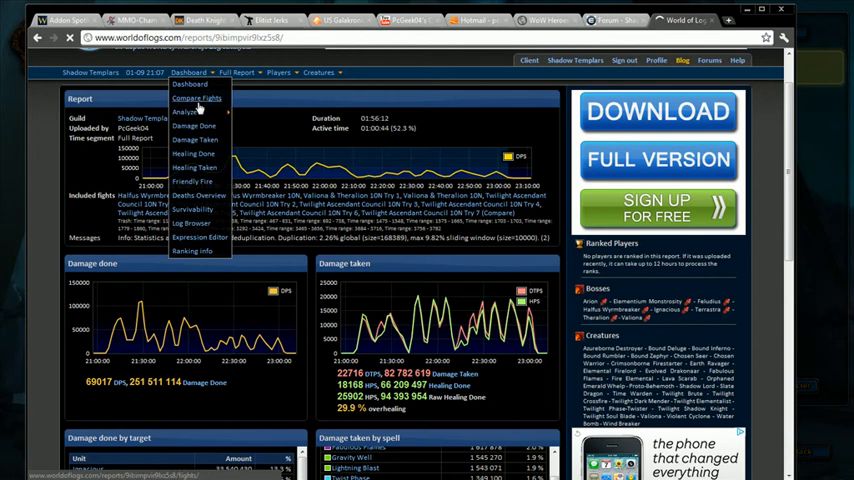
- Show Analyze > Damage Done by source, with Mardukk leading at about 45.8 million
click(188, 111)
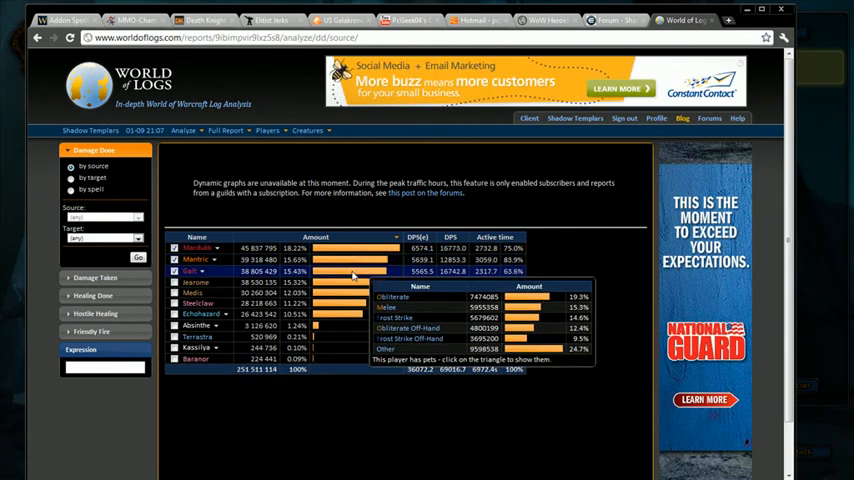
click(183, 130)
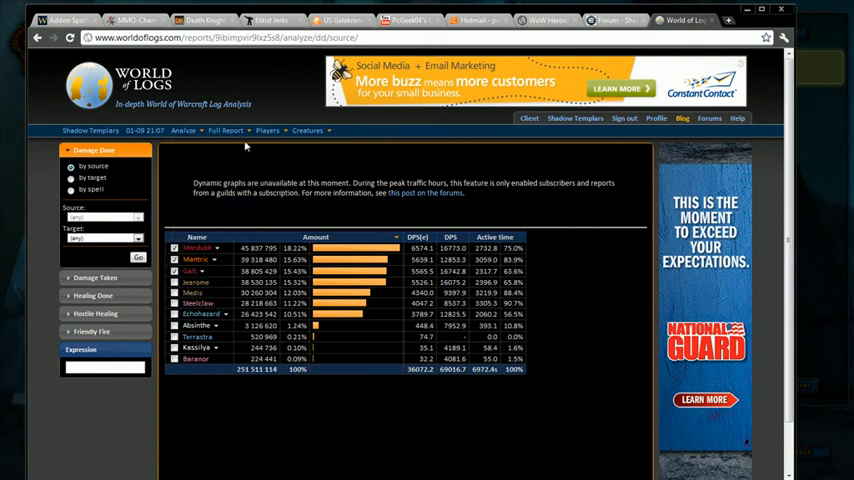
click(225, 130)
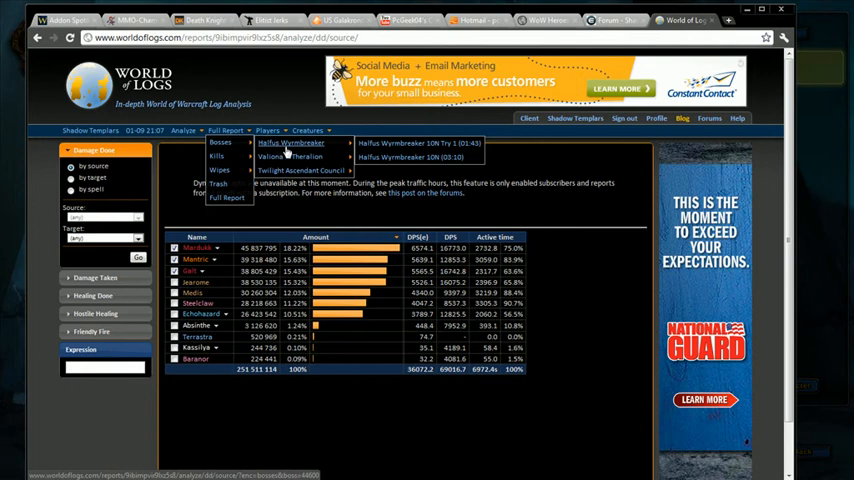
mouse_move(291, 157)
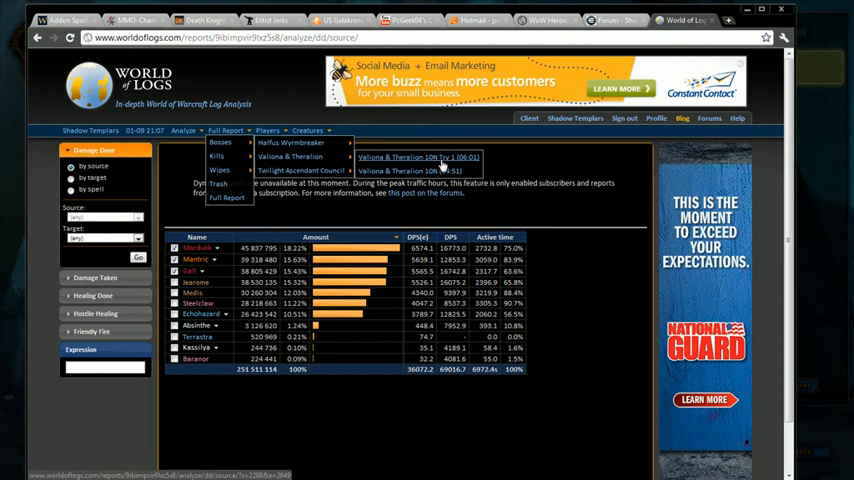
mouse_move(446, 166)
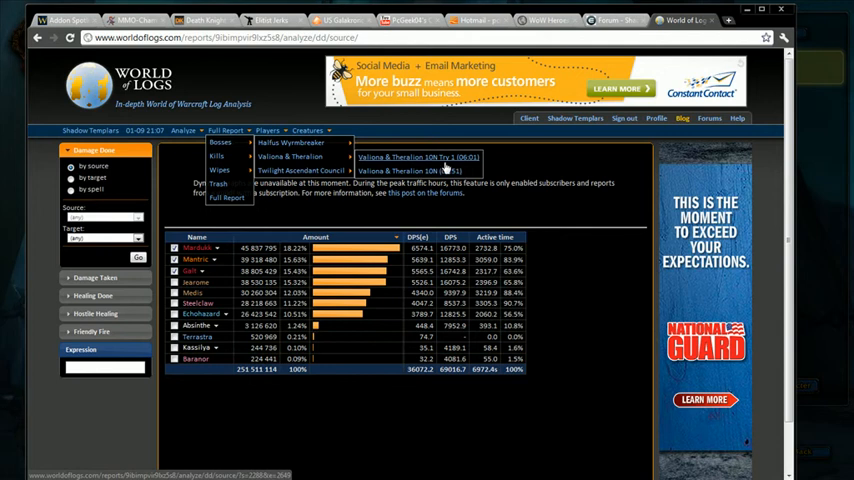
- Filter damage done to the Valiona & Theralion 10N (04:51) attempt, led by Galt
click(408, 171)
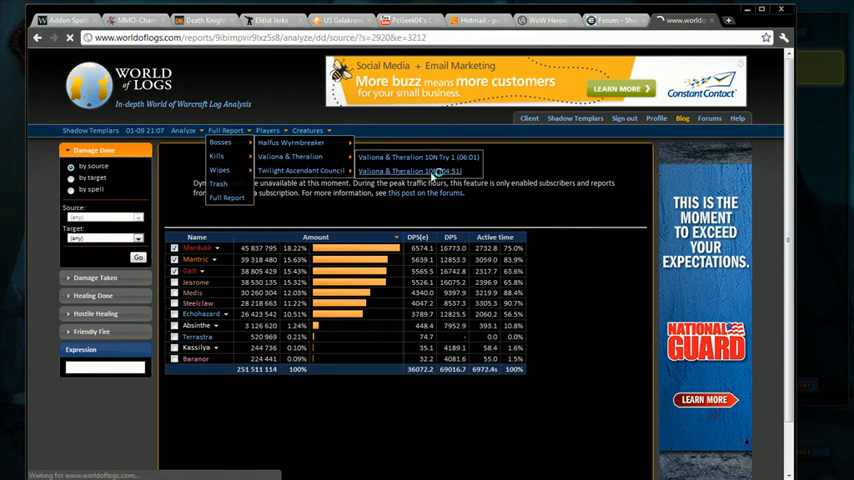
click(408, 171)
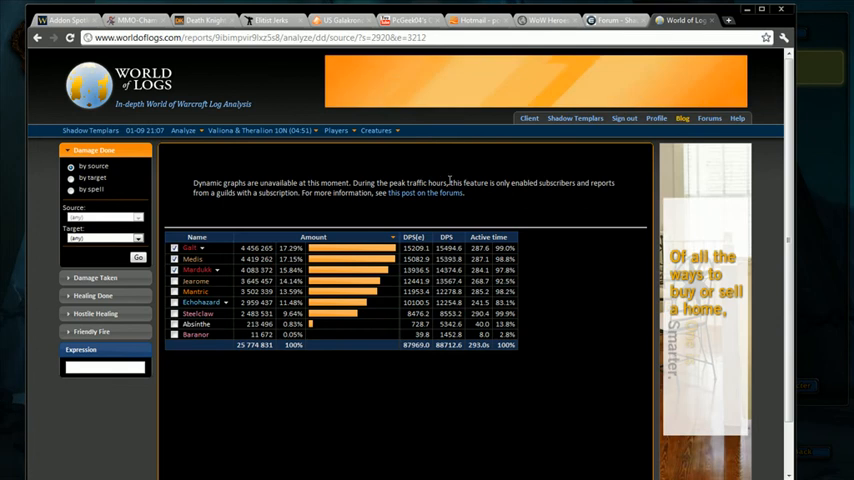
click(201, 247)
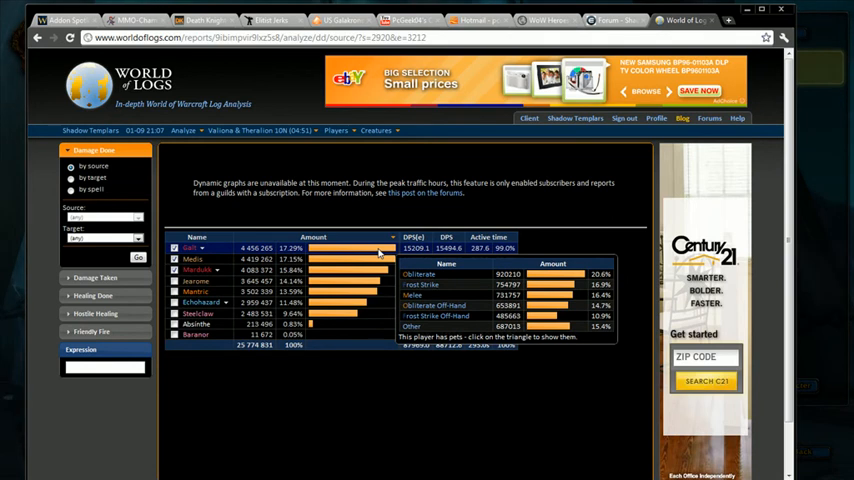
- Open Death Knight Galt's Valiona & Theralion detail page and scroll to the graph
click(337, 131)
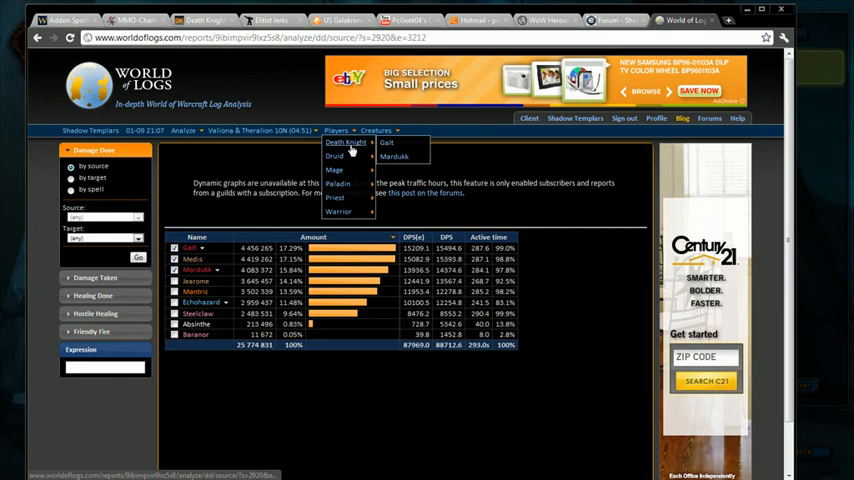
mouse_move(336, 169)
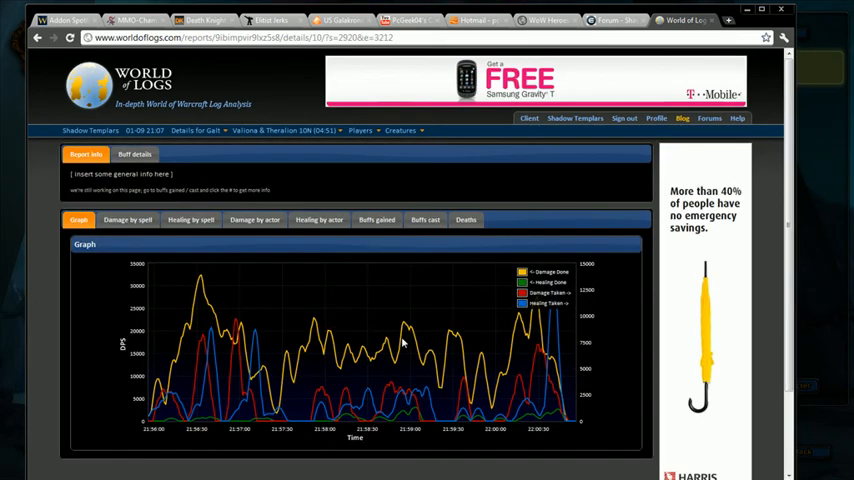
scroll(down, 3)
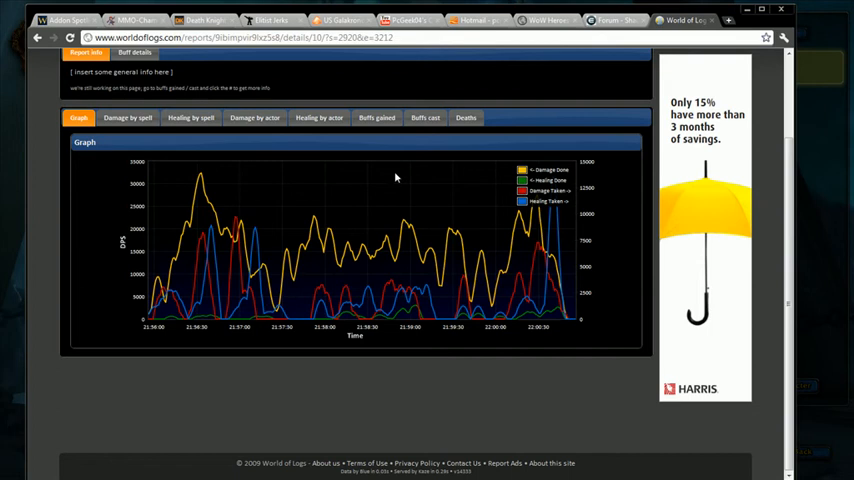
- Show Galt's gained buffs and plot Unholy Strength uptime above the raid DPS graph
click(377, 117)
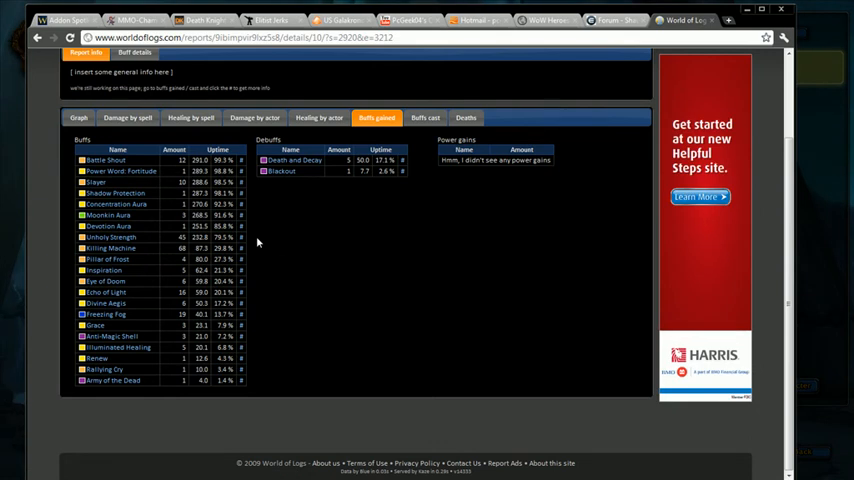
mouse_move(278, 247)
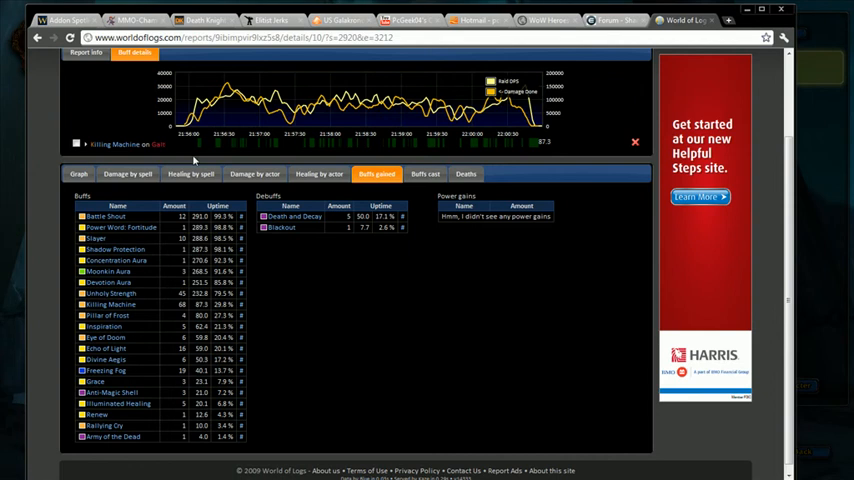
mouse_move(208, 150)
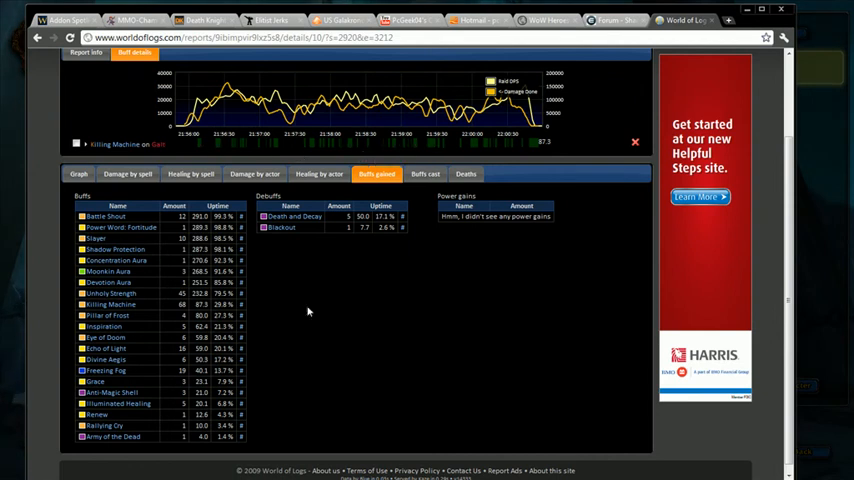
mouse_move(289, 308)
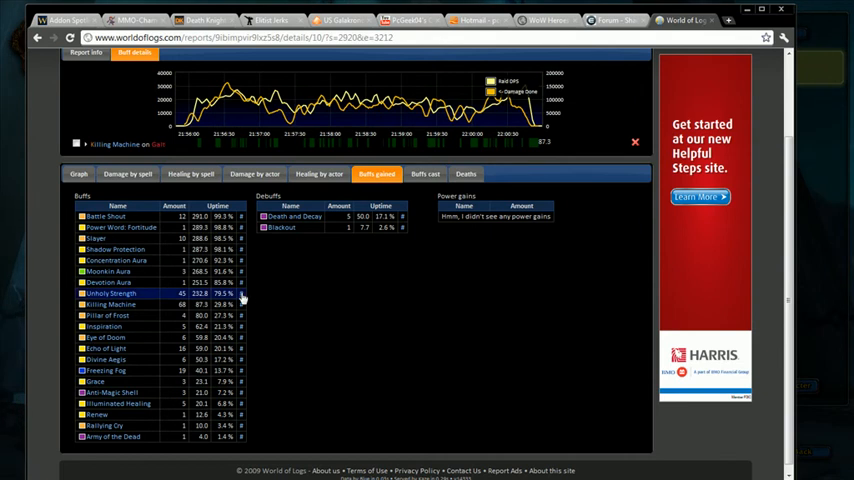
click(110, 293)
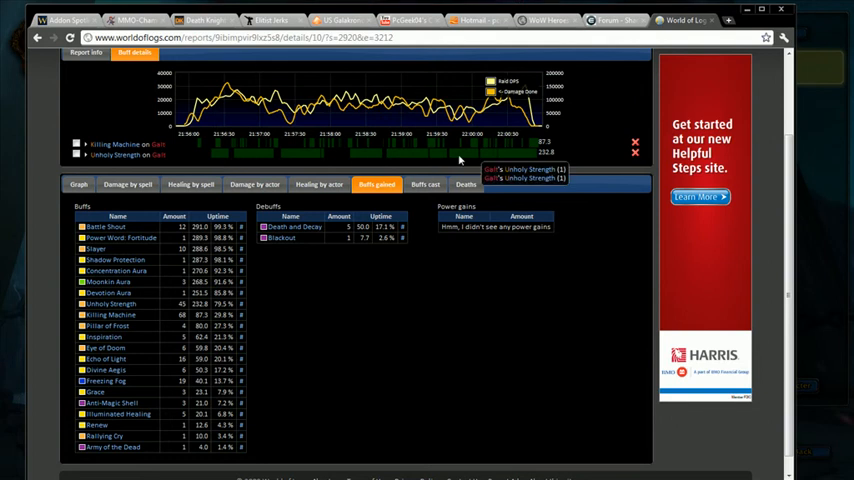
mouse_move(338, 158)
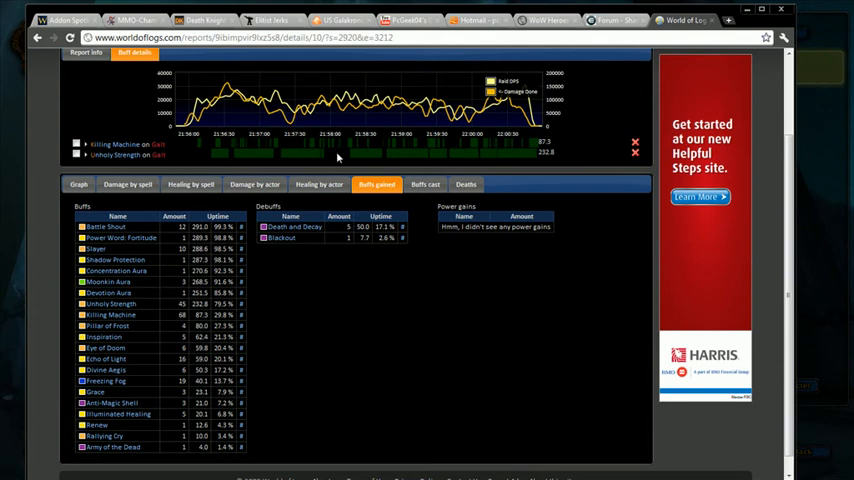
mouse_move(240, 163)
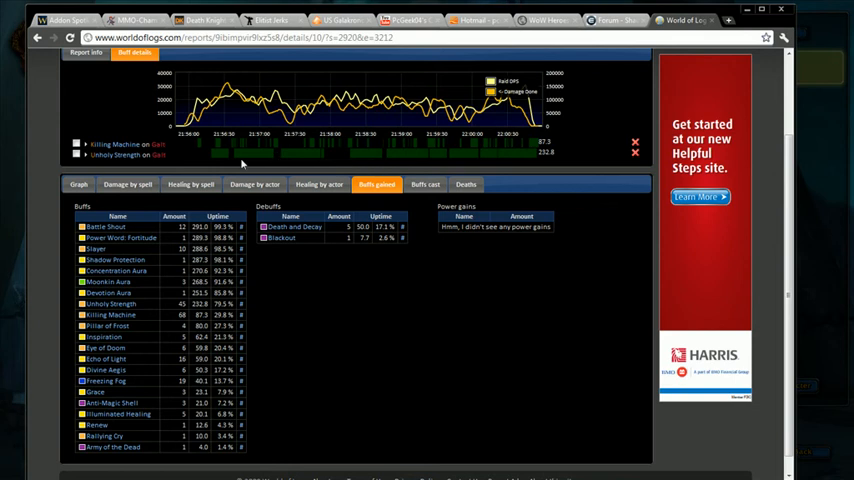
mouse_move(248, 415)
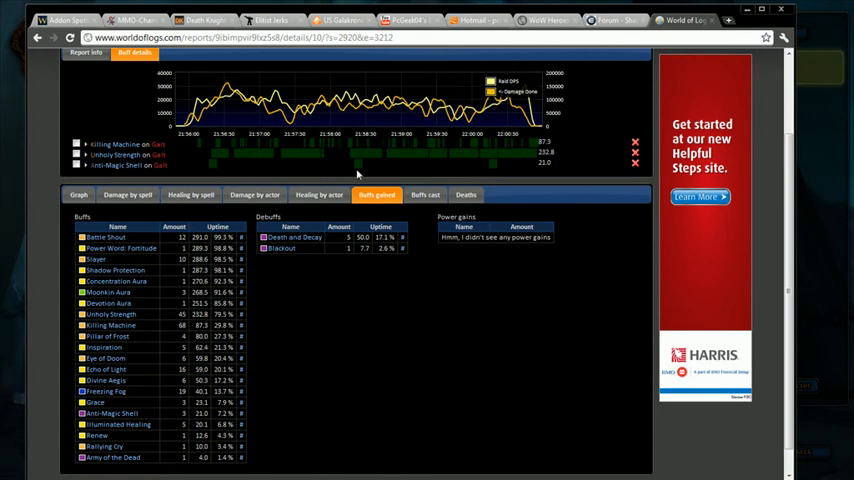
mouse_move(360, 143)
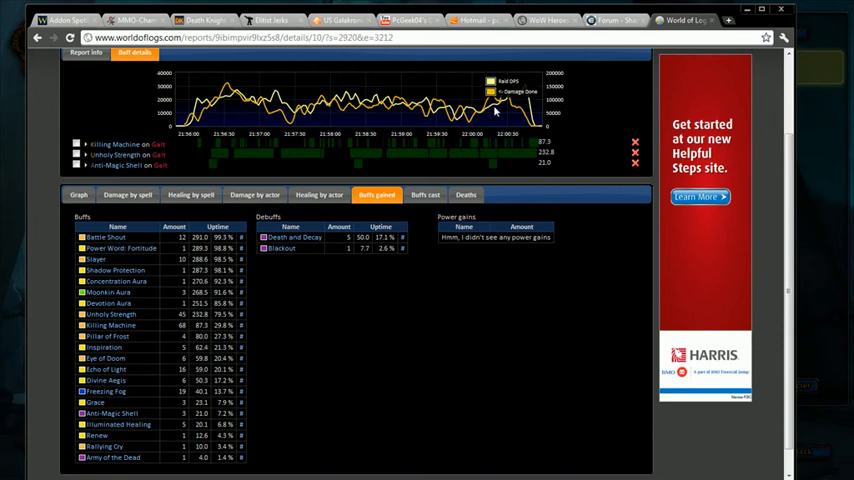
mouse_move(500, 110)
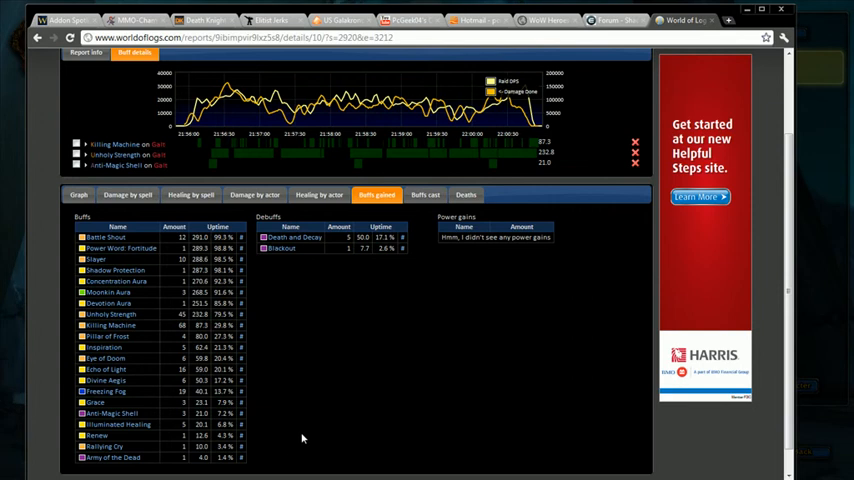
mouse_move(266, 445)
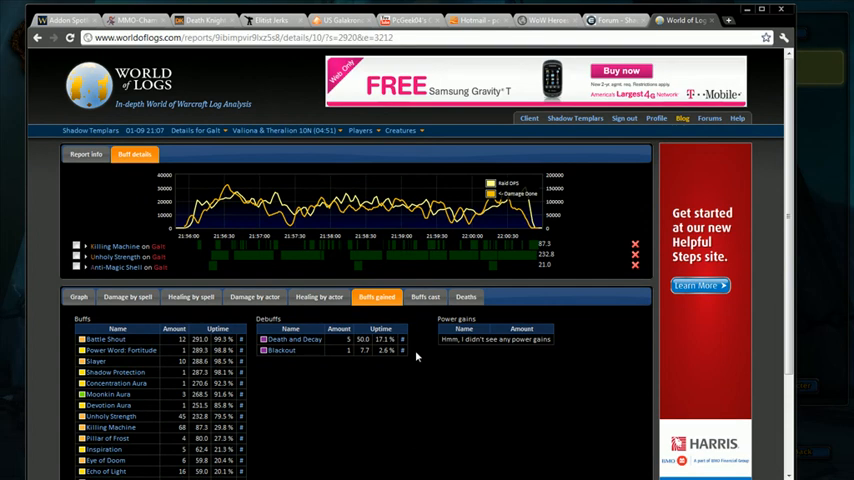
mouse_move(413, 388)
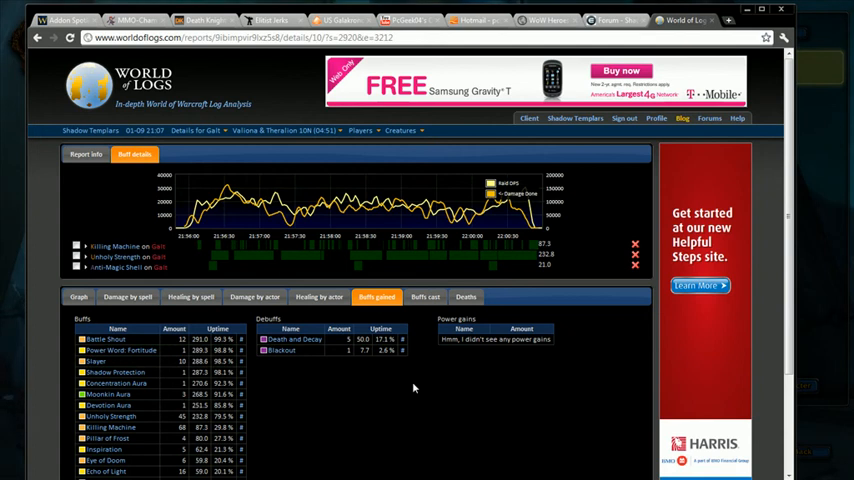
mouse_move(325, 170)
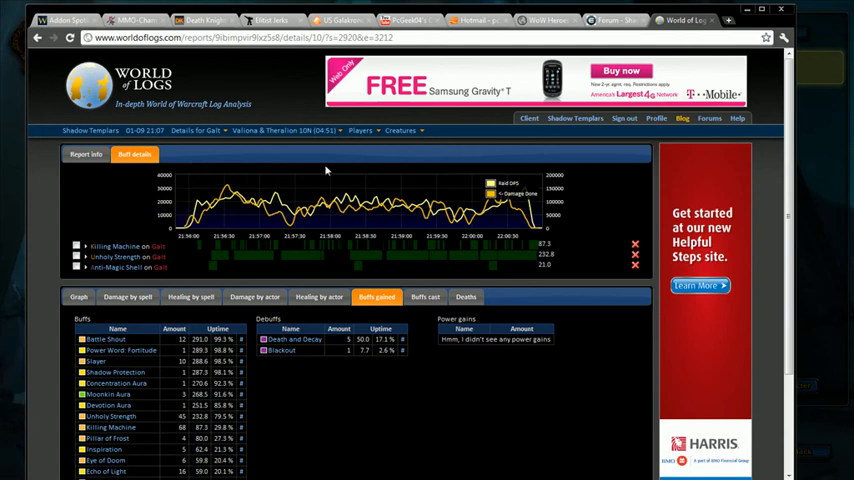
mouse_move(500, 280)
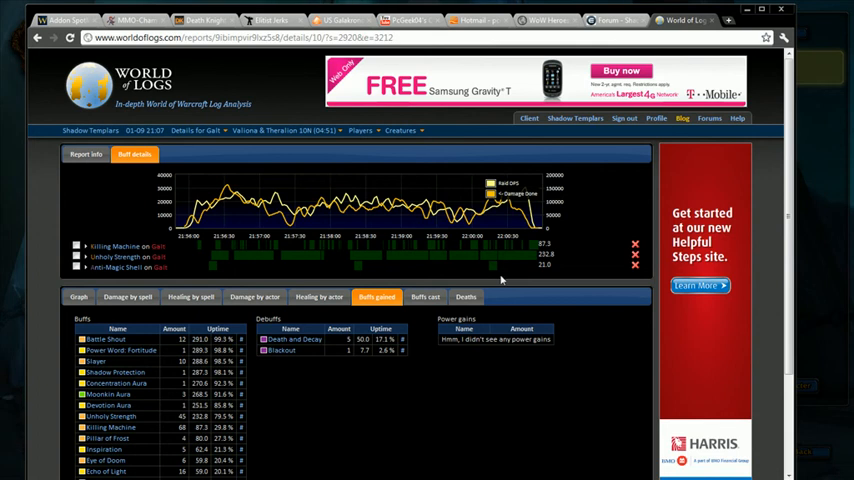
mouse_move(485, 257)
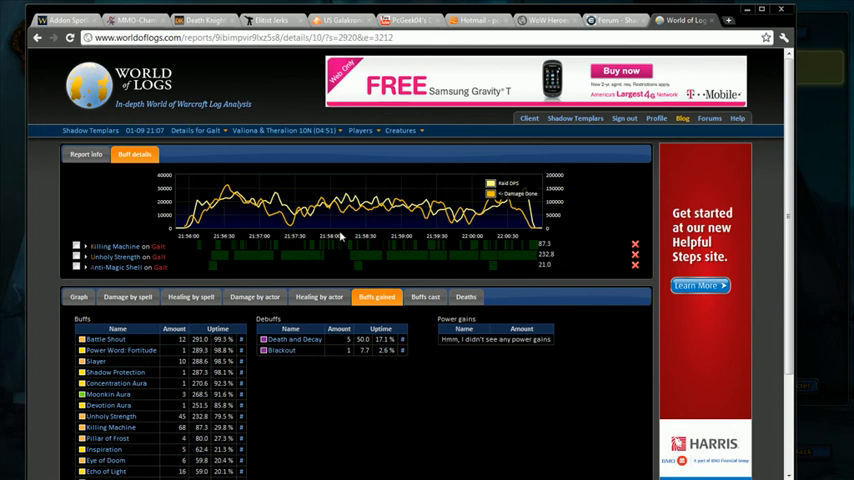
mouse_move(540, 234)
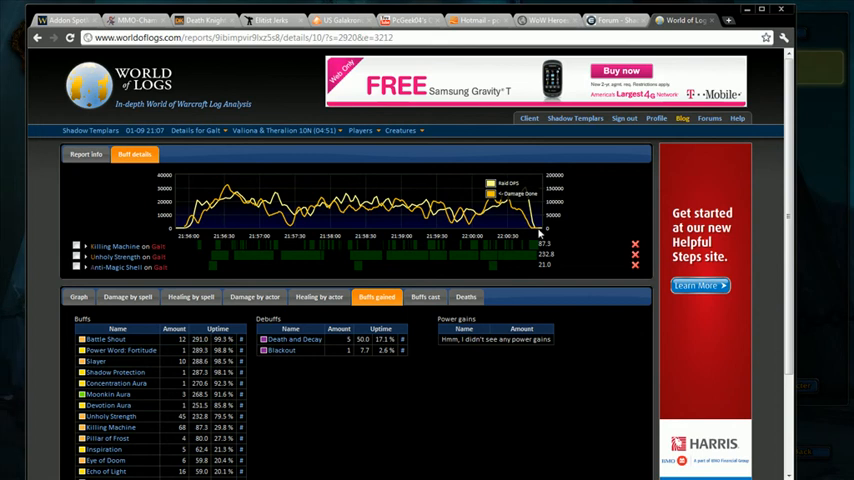
mouse_move(572, 183)
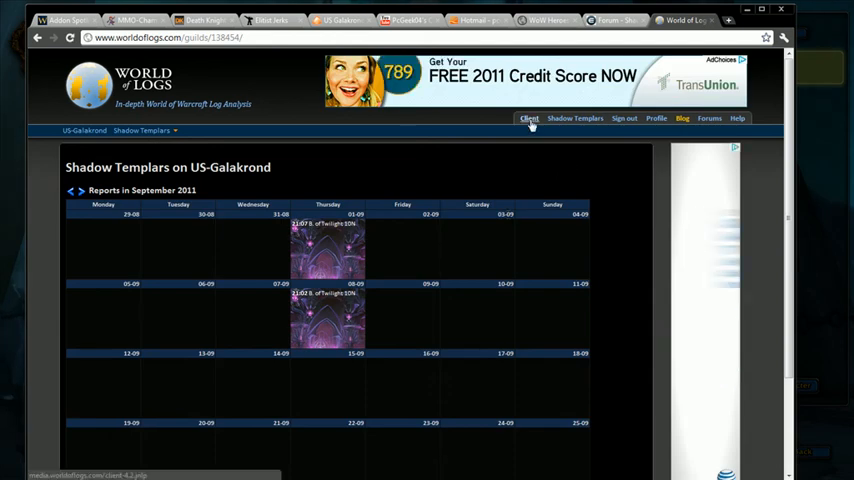
- Download the client-4.2.jnlp uploader client and keep the file
click(528, 118)
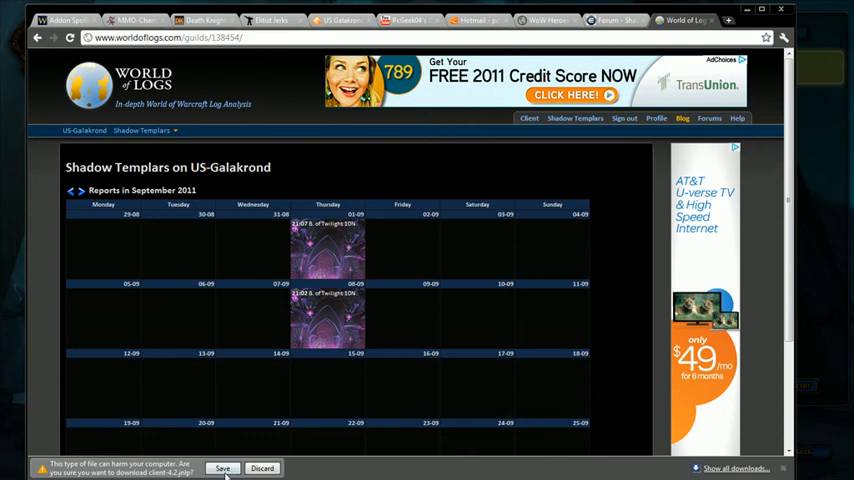
click(222, 468)
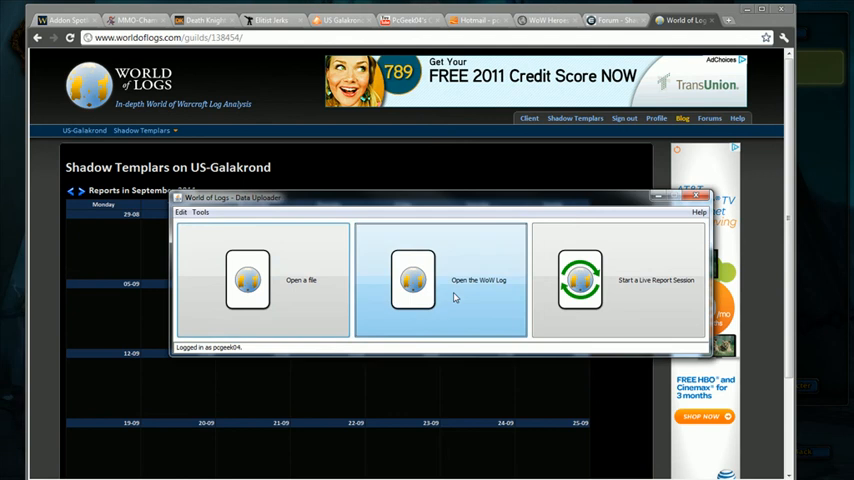
- Load WoWCombatLog.txt and narrow the range to Sep 13 19:39–19:51, about 17,946 lines
click(441, 280)
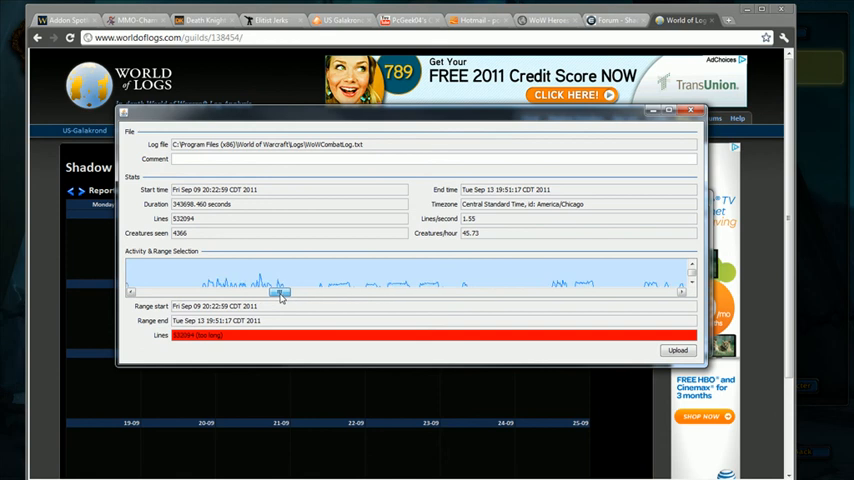
drag(282, 292, 338, 292)
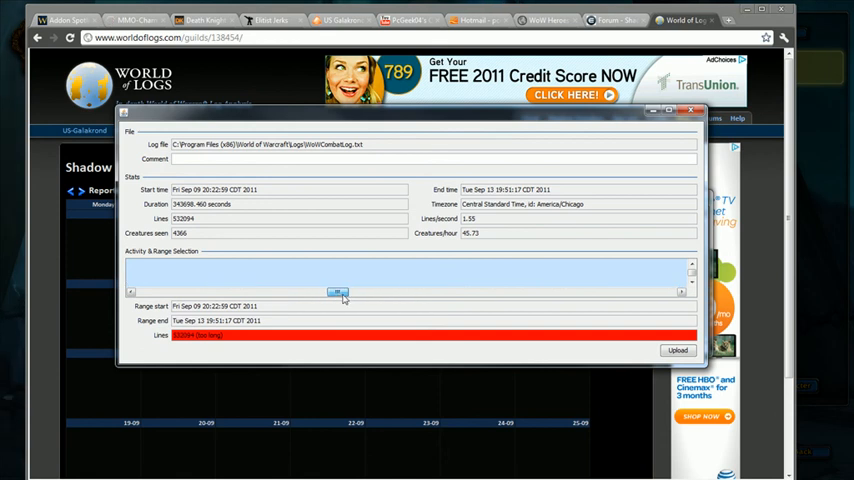
drag(338, 291, 410, 291)
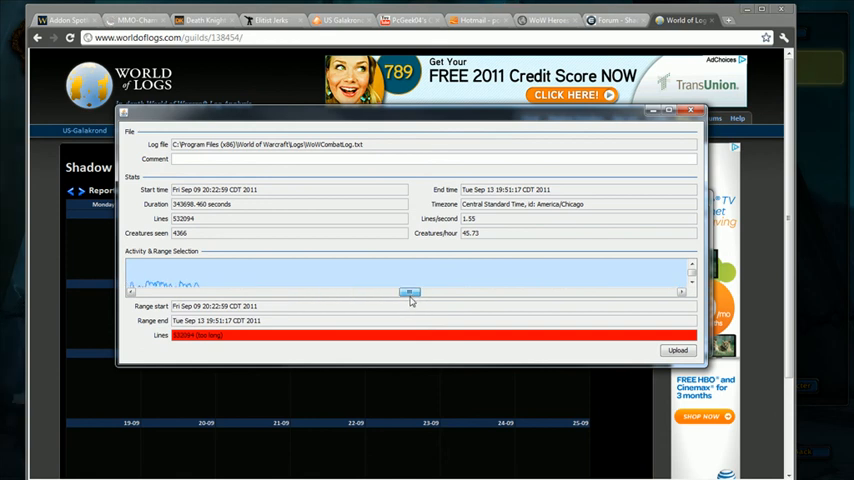
drag(408, 291, 460, 291)
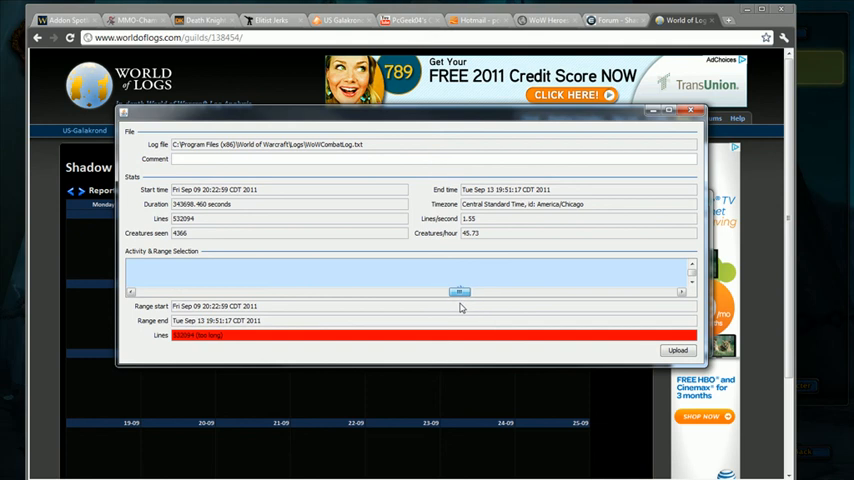
drag(460, 292, 632, 292)
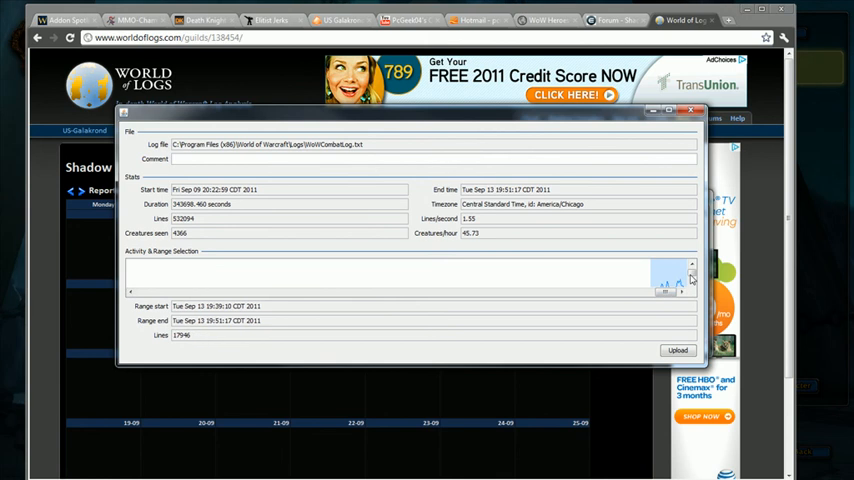
- Upload the selected Sep 13 section, producing the 12:06 Occu'thar 10N report
click(677, 350)
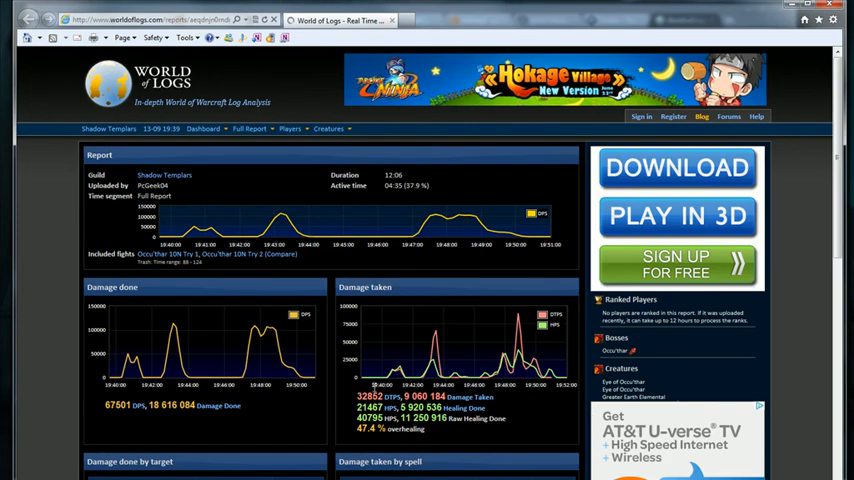
- Browse the Occu'thar report's player breakdowns and Damage Taken analysis
scroll(down, 3)
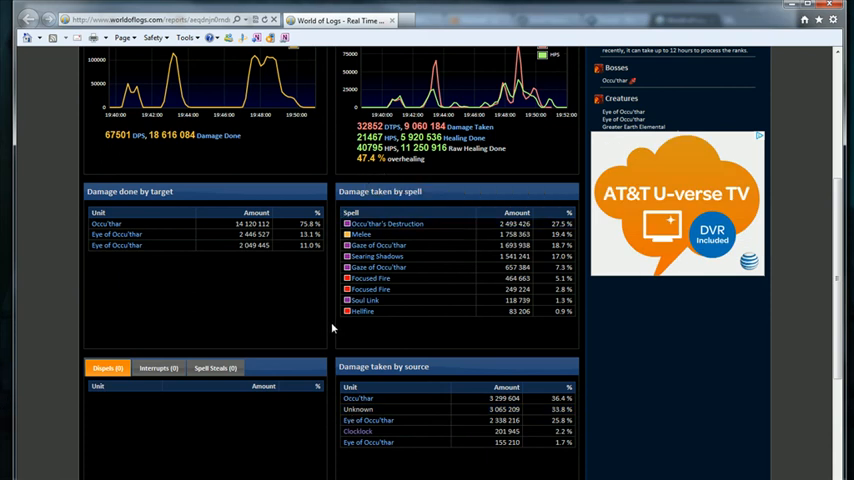
click(290, 128)
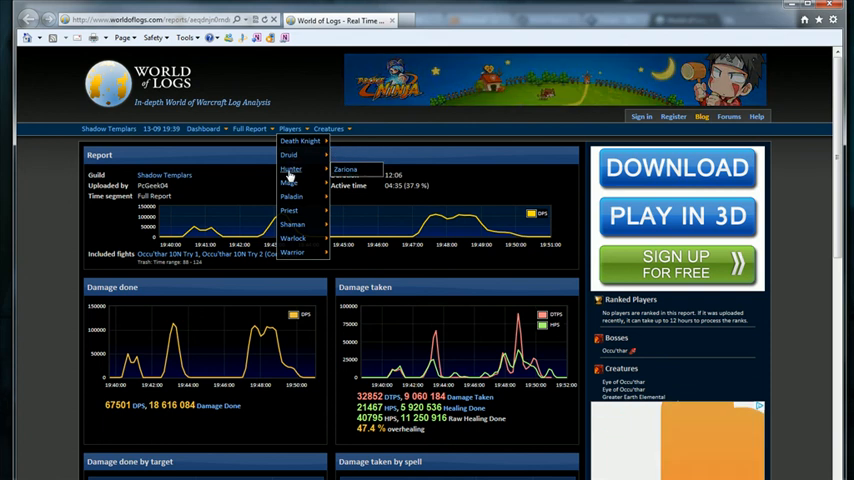
mouse_move(290, 211)
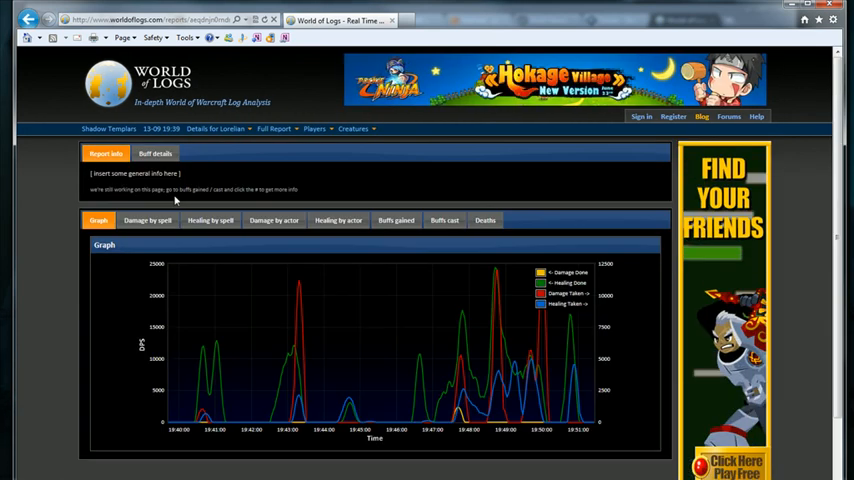
scroll(down, 3)
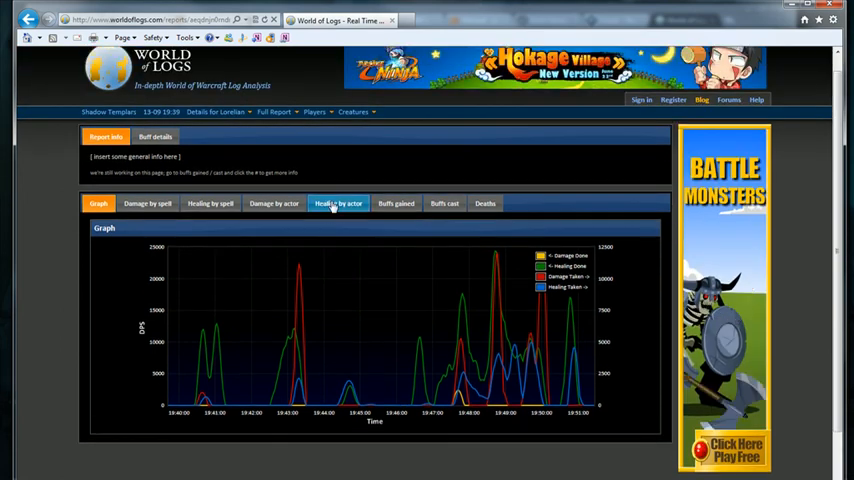
click(215, 111)
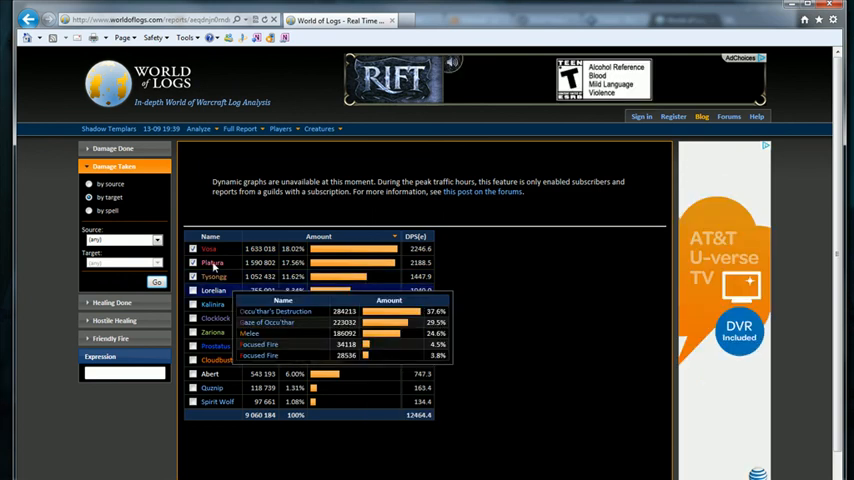
click(199, 128)
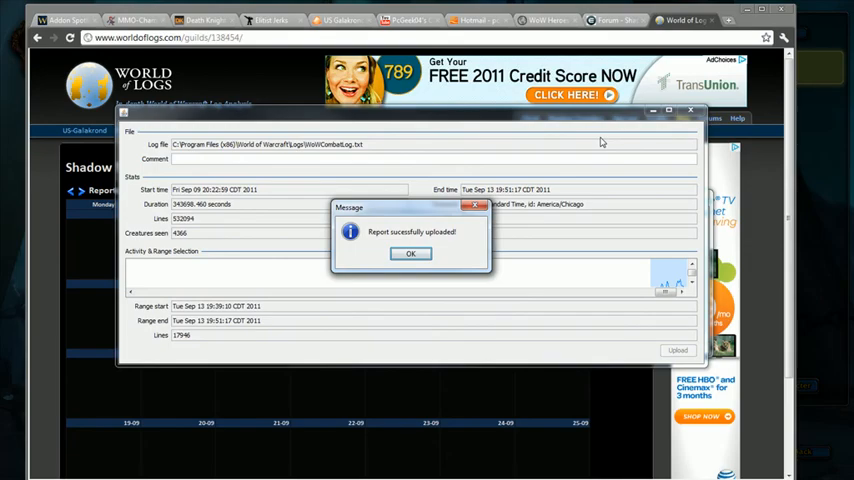
- Confirm the upload, split and zip the log, delete the original combat log file, and exit
click(410, 253)
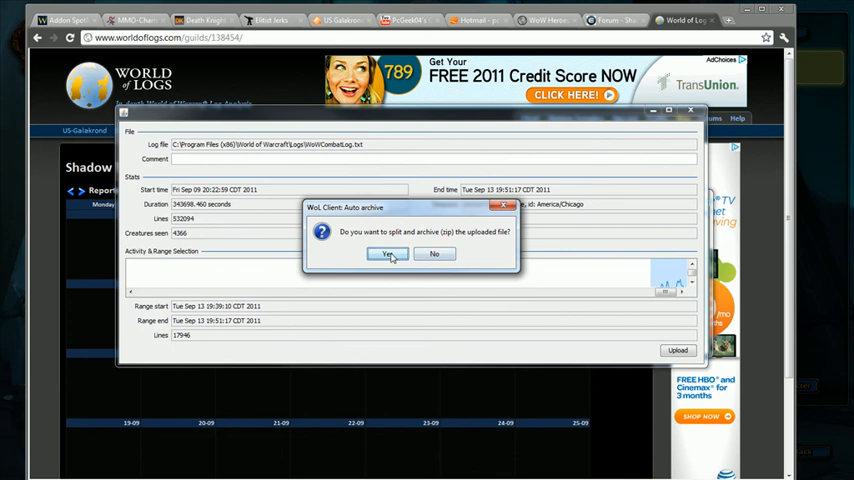
click(387, 253)
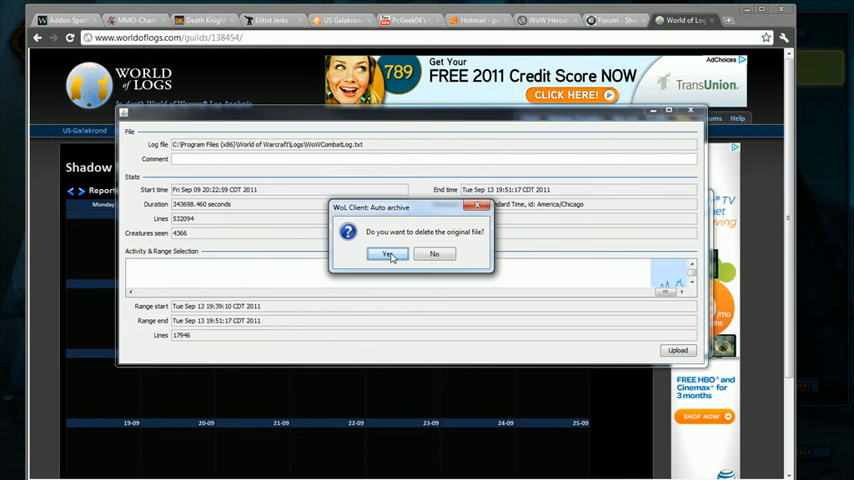
click(388, 253)
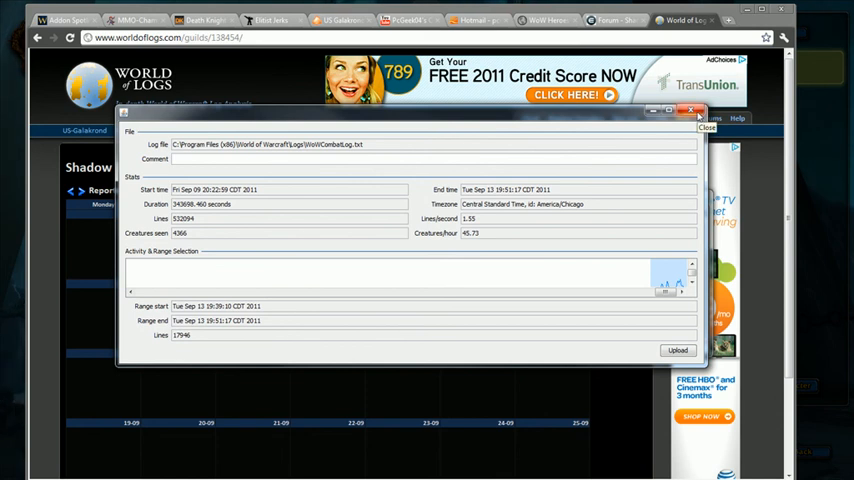
click(691, 111)
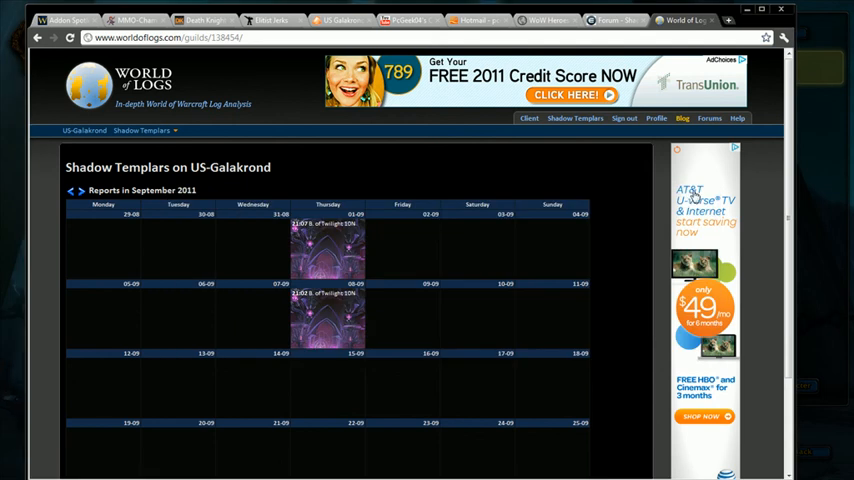